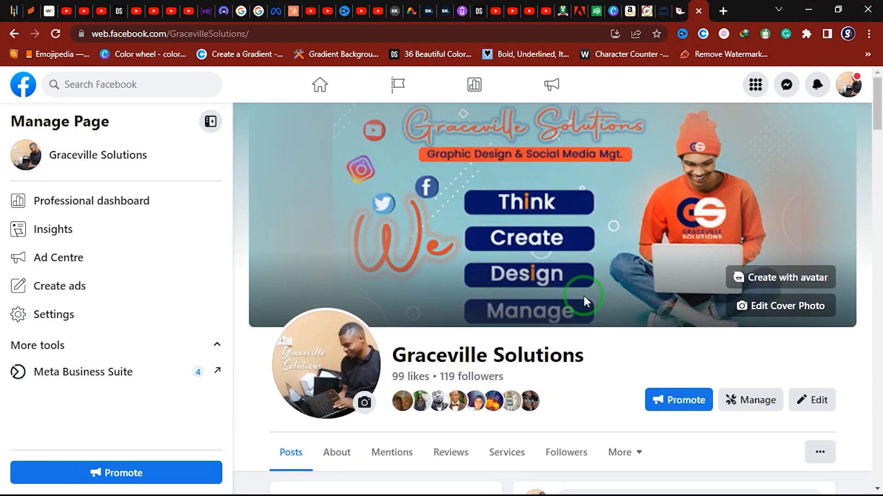
- Start a Photo/video post and upload hide desktop-mobile.mp4 to the page draft
scroll(down, 3)
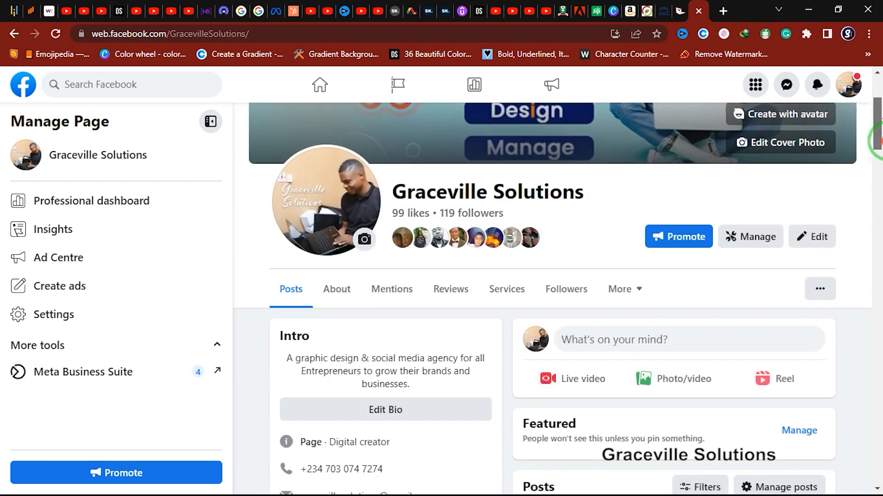
scroll(down, 3)
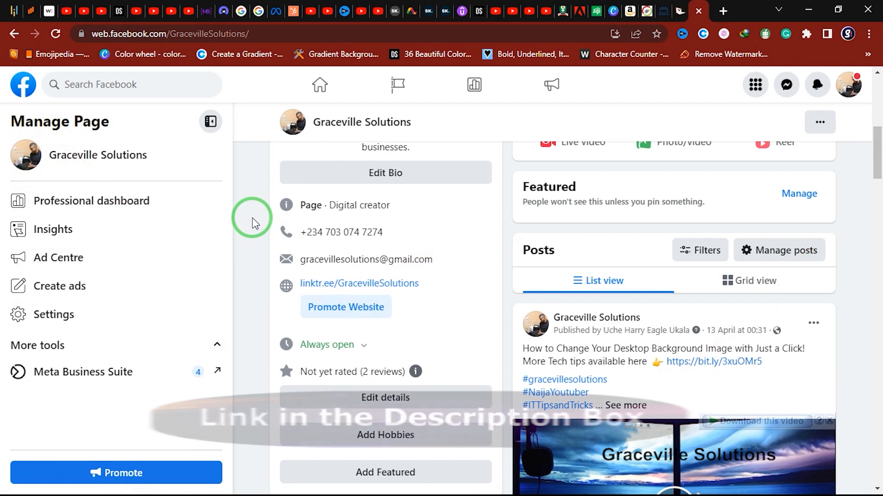
scroll(down, 3)
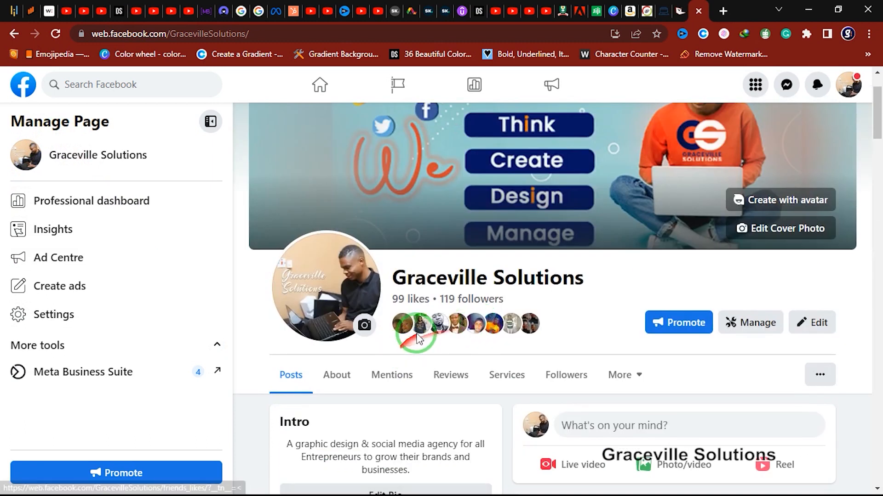
scroll(down, 3)
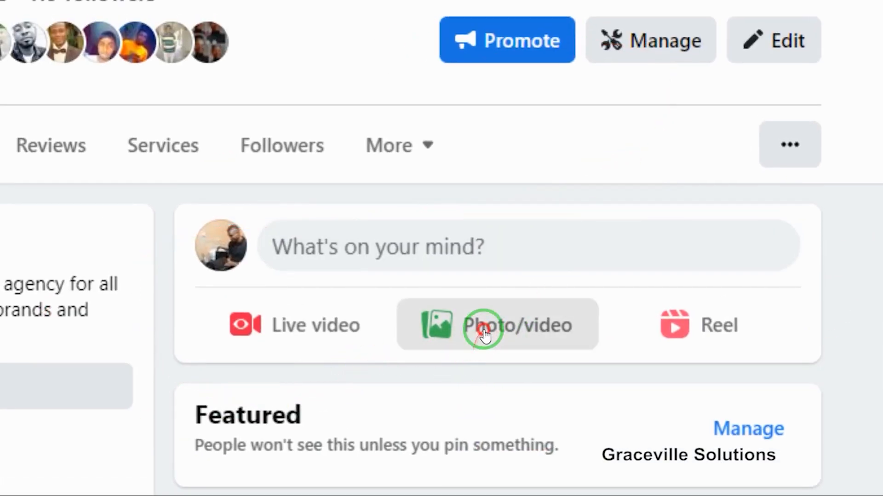
click(496, 325)
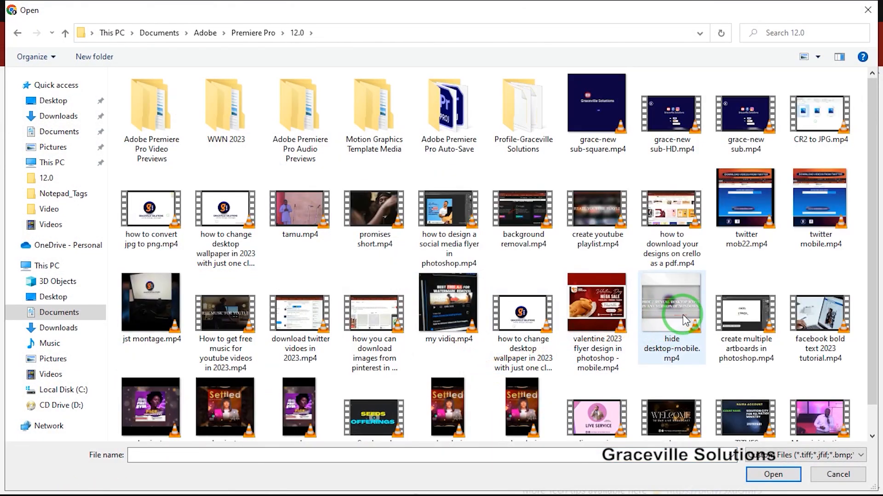
mouse_move(680, 315)
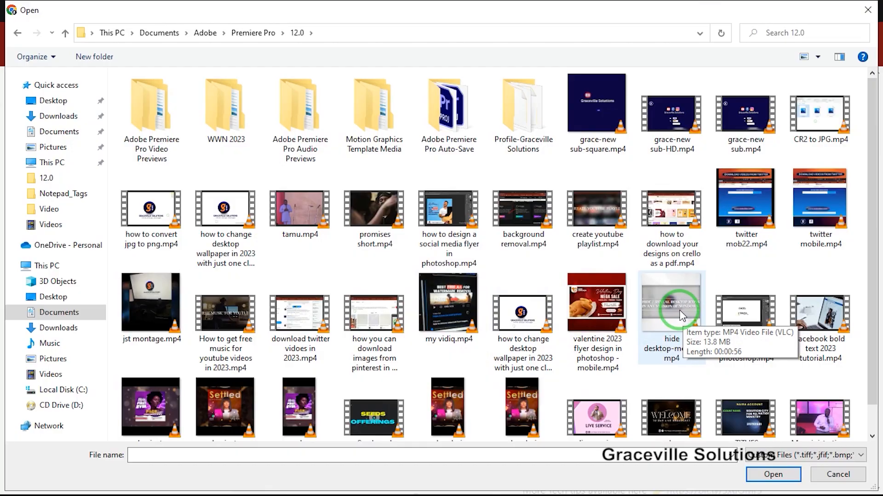
click(773, 474)
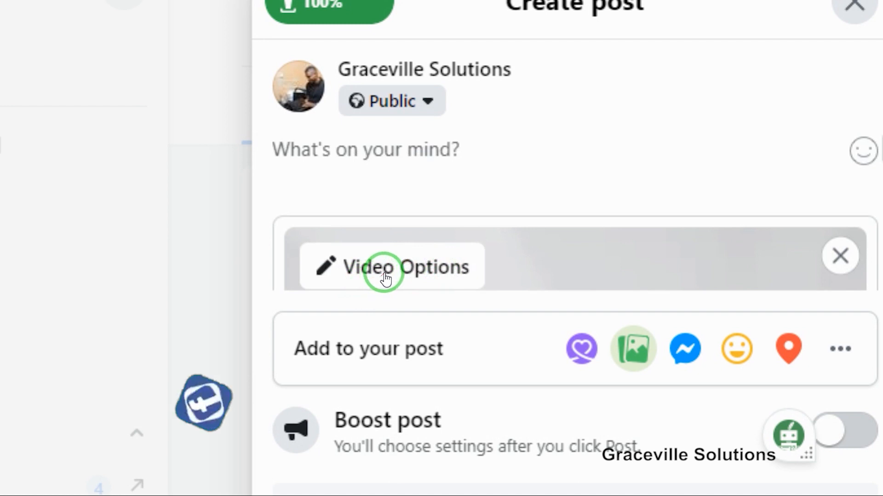
- In Video Options, title the uploaded video 'how to hide desktop icons'
click(391, 267)
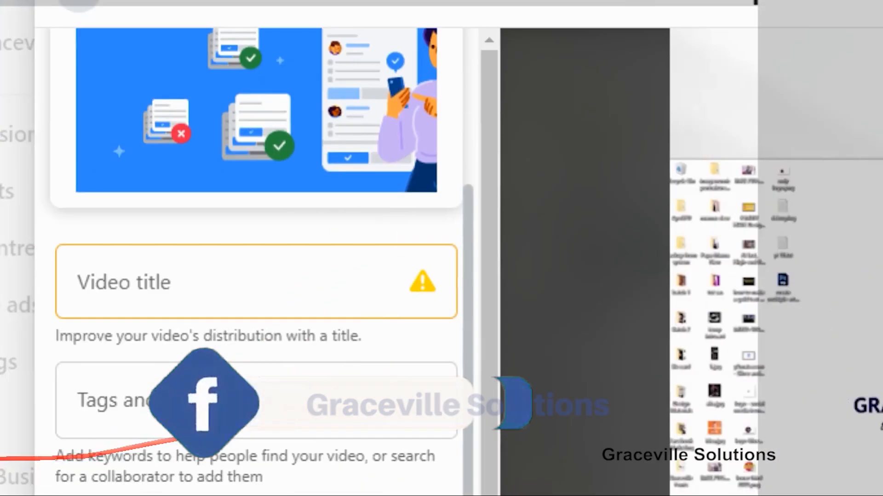
click(256, 281)
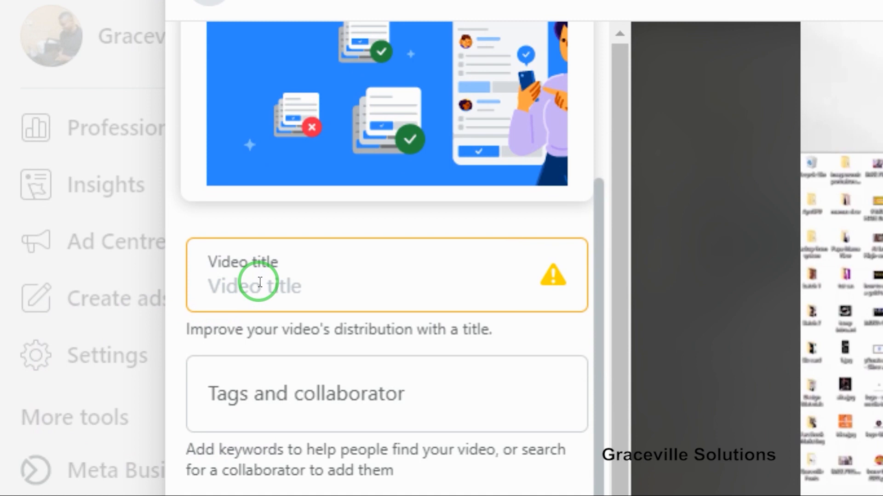
text(upl)
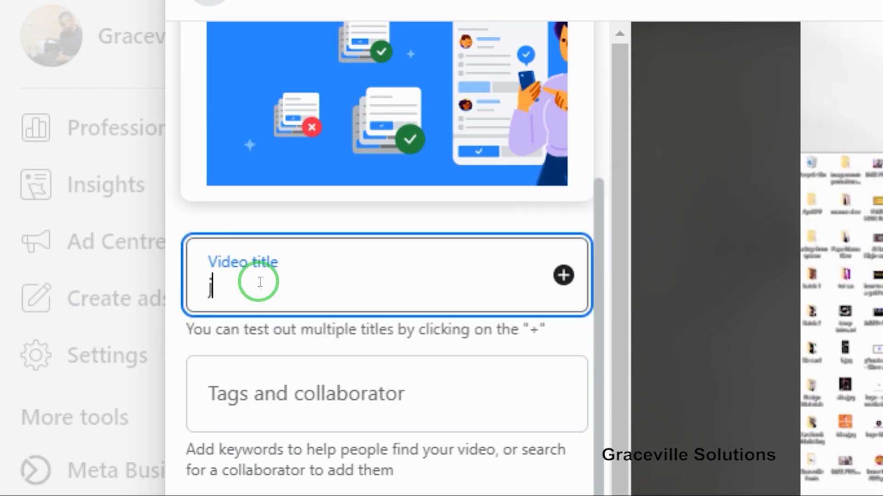
text(hw)
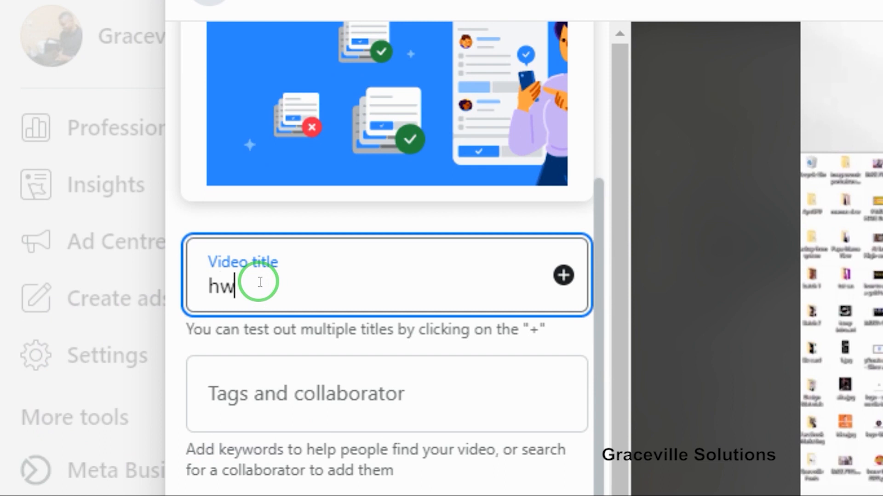
text(ow)
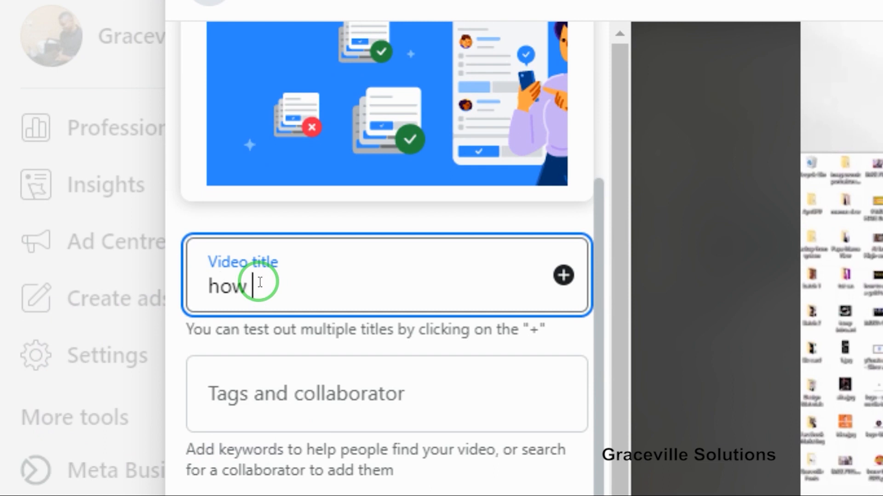
text(to hide)
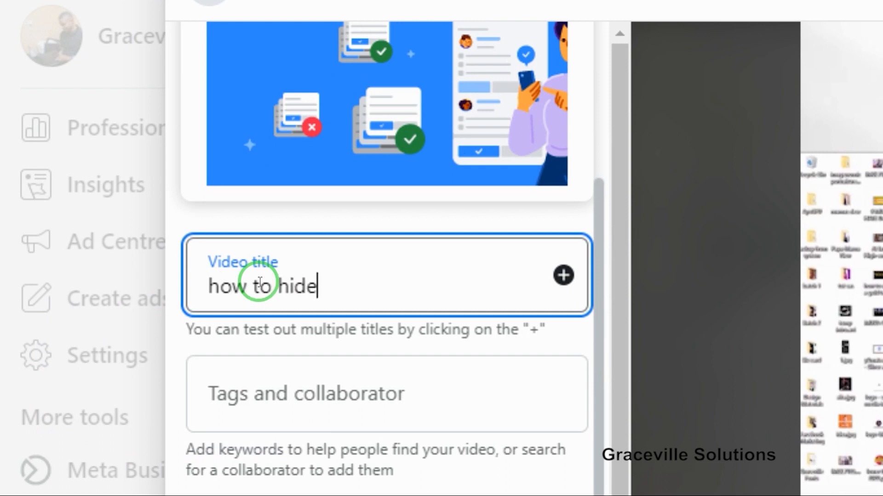
text(deskti)
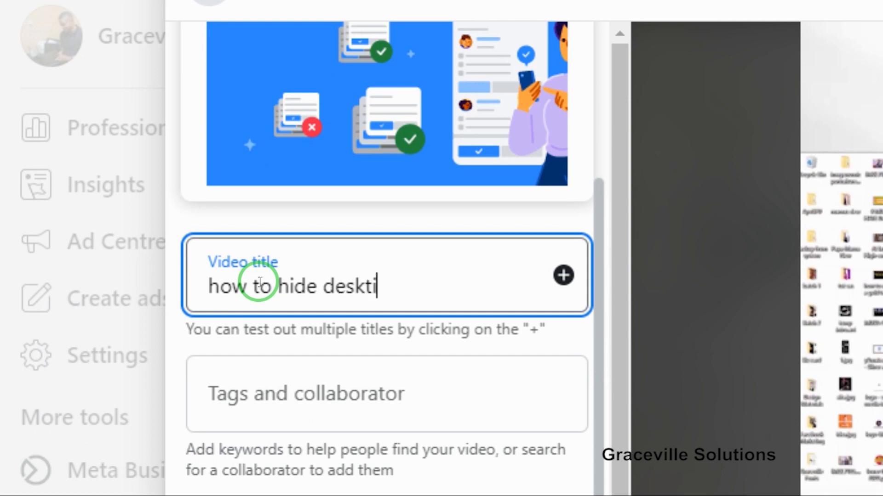
text(op)
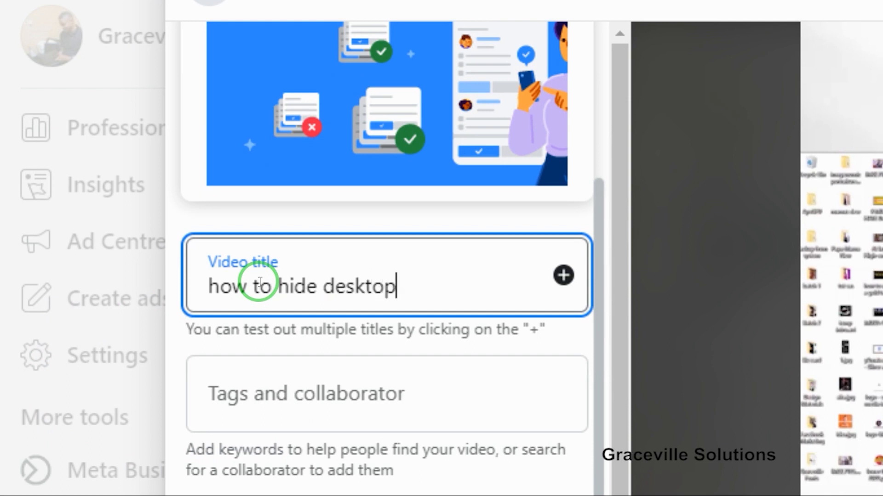
text(icons)
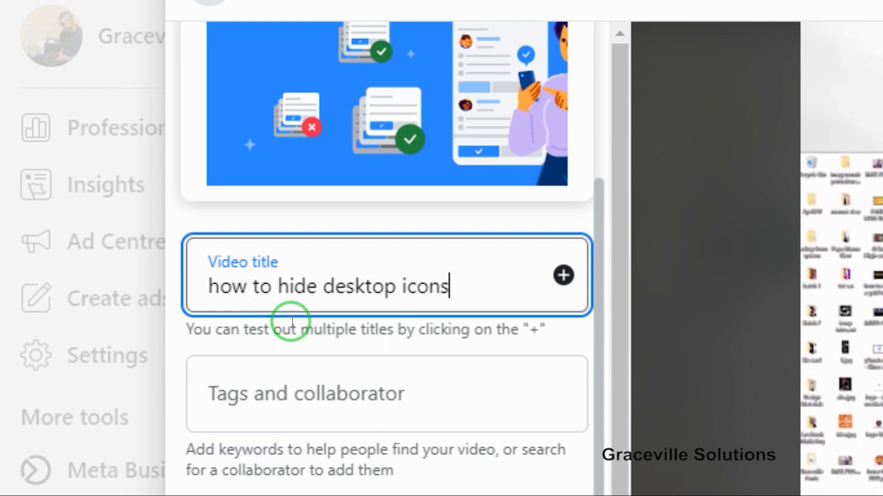
scroll(down, 3)
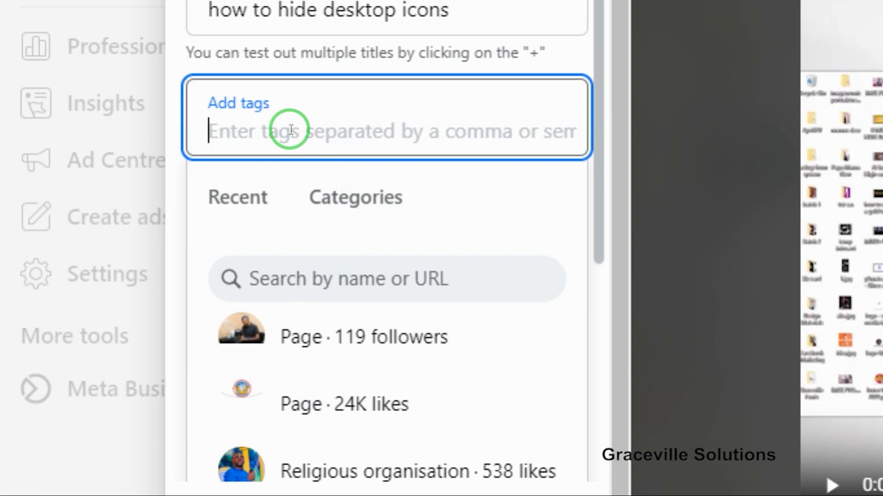
- Tag the video 'how to hide icons' and 'hide deskttop icons', then show caption settings
text(h)
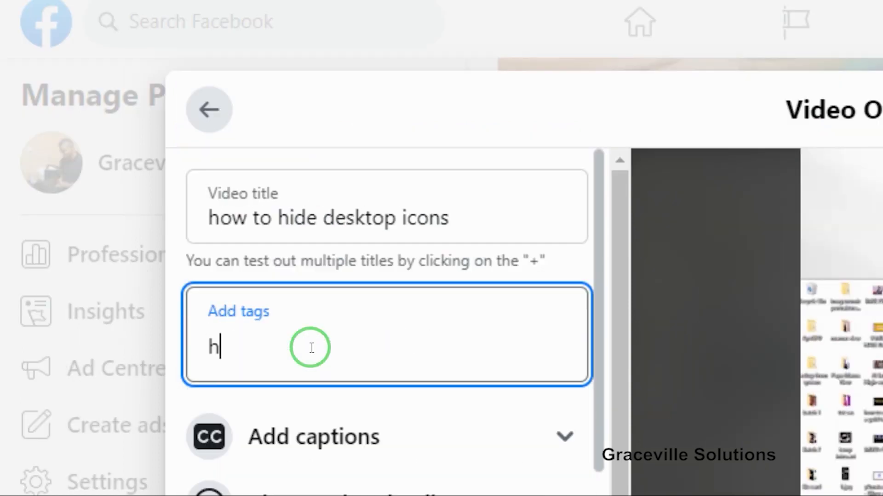
text(ow to hide icons)
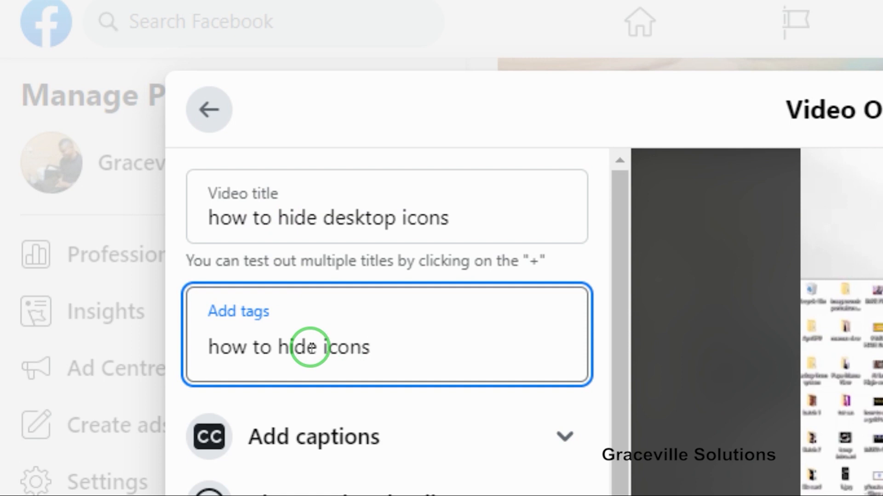
key(enter)
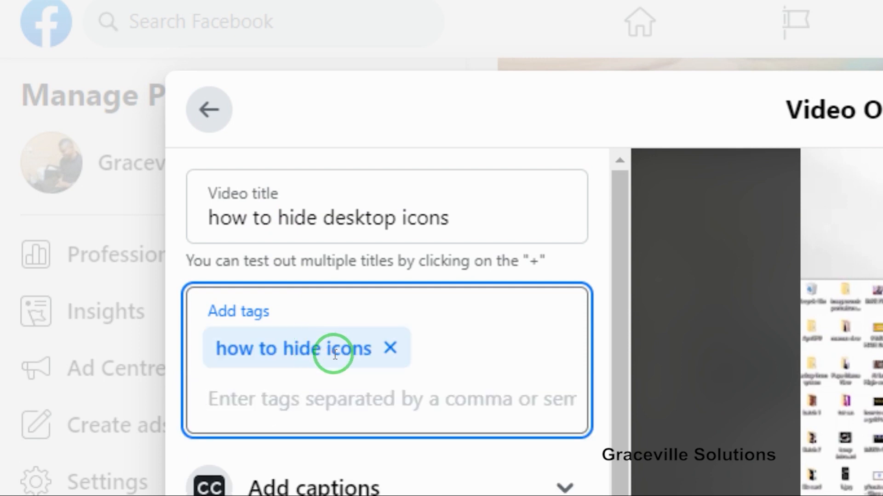
text(hide d)
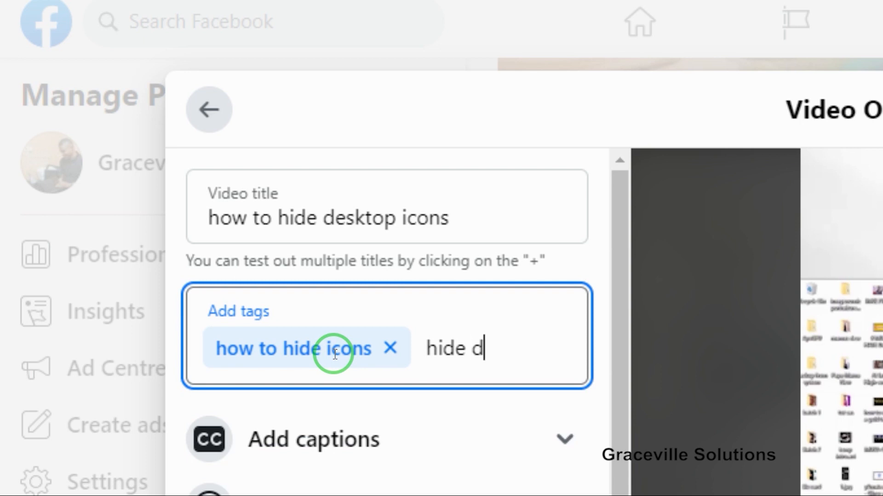
text(eskti)
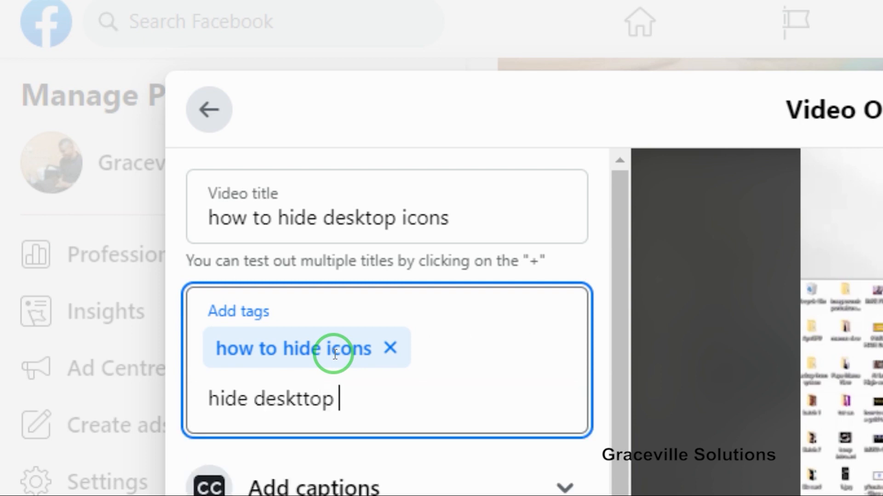
text(icons)
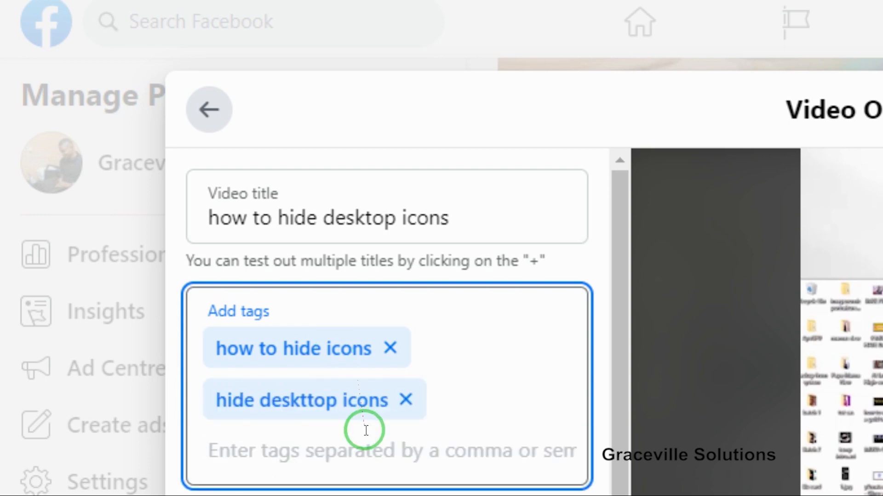
scroll(down, 3)
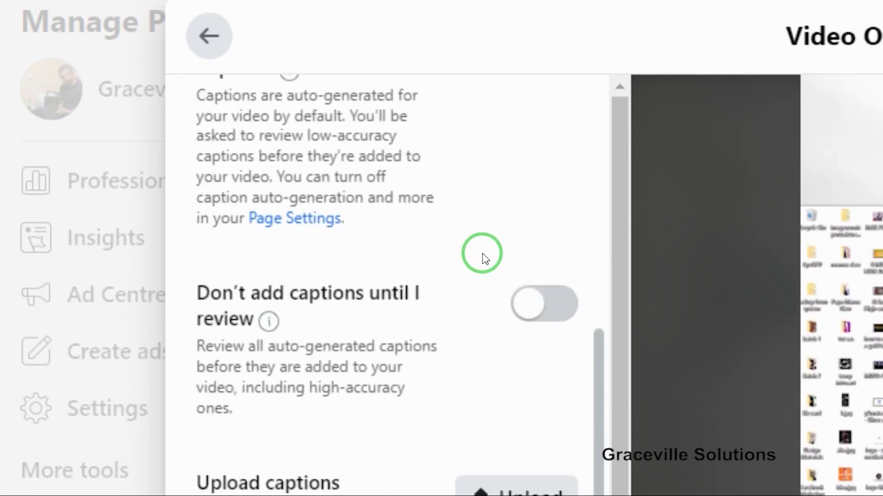
- Scroll past the captions and thumbnail settings and save the video options
scroll(down, 3)
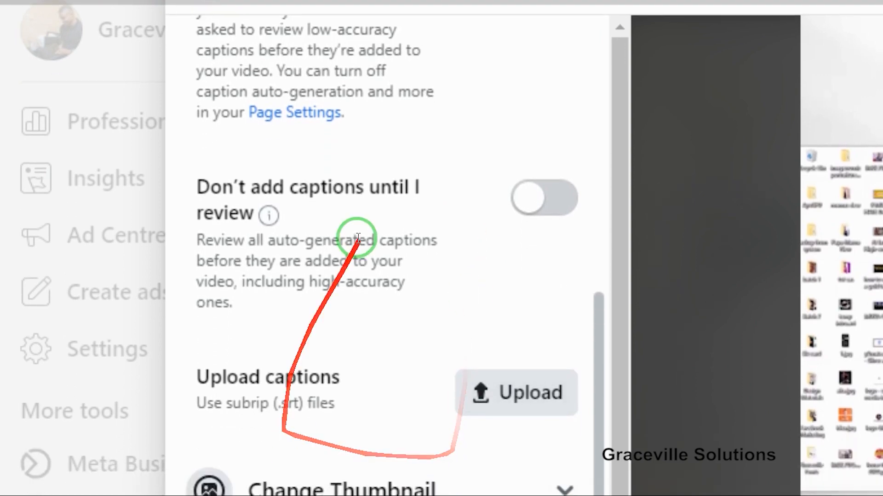
scroll(down, 3)
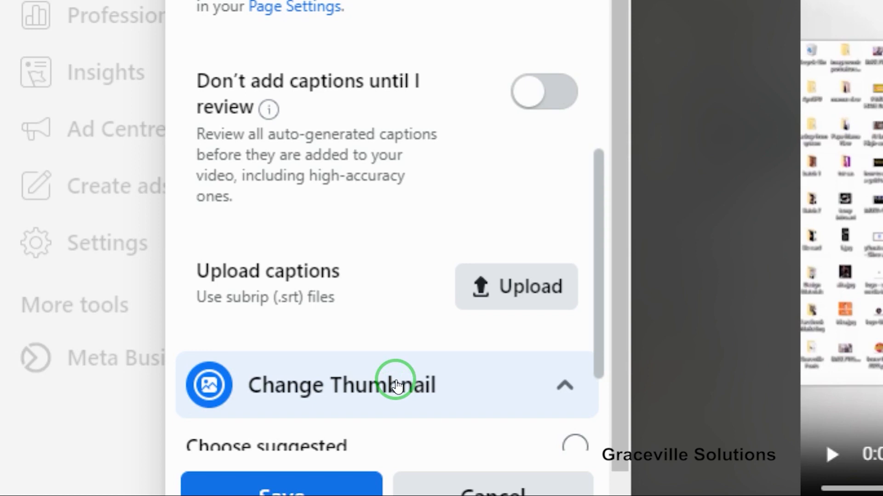
scroll(down, 3)
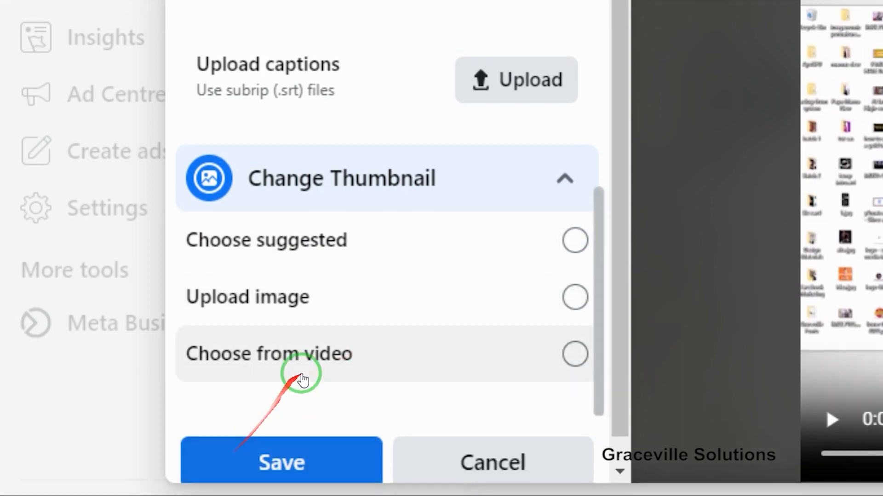
click(281, 463)
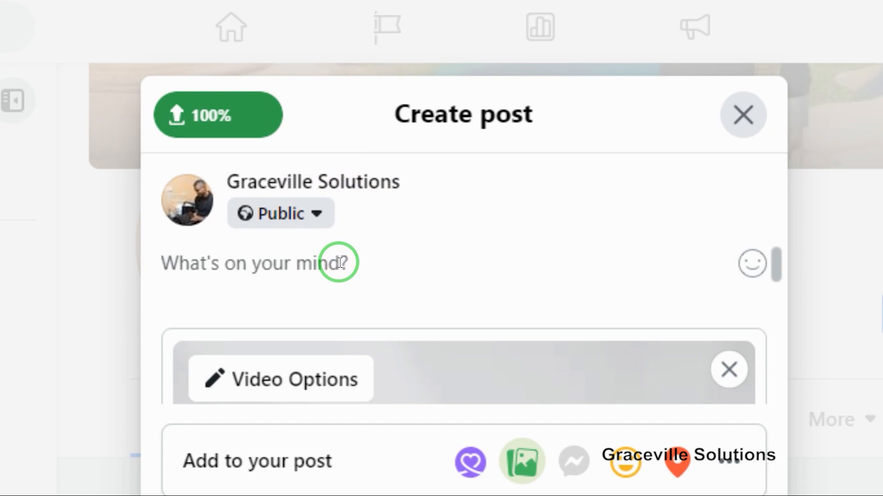
- Publish the video post captioned 'how to desktop icons on facebook #gracevillesolutions'
text(how t)
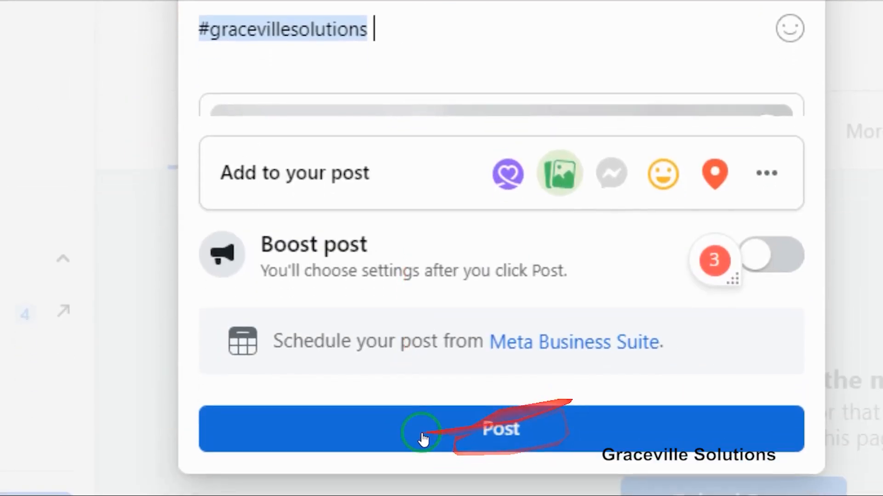
click(500, 429)
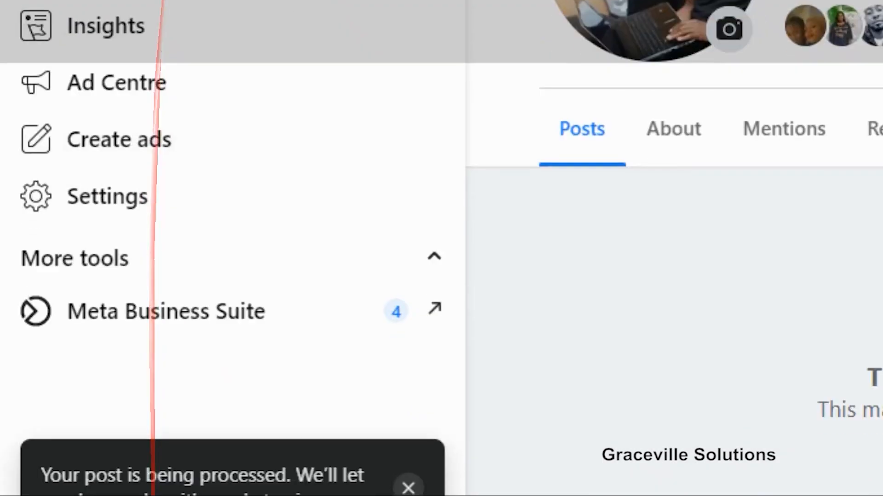
scroll(down, 3)
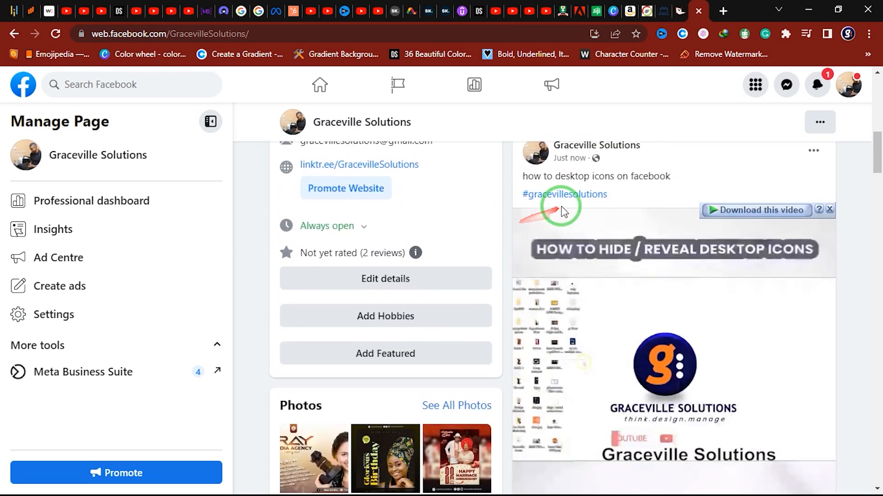
scroll(down, 3)
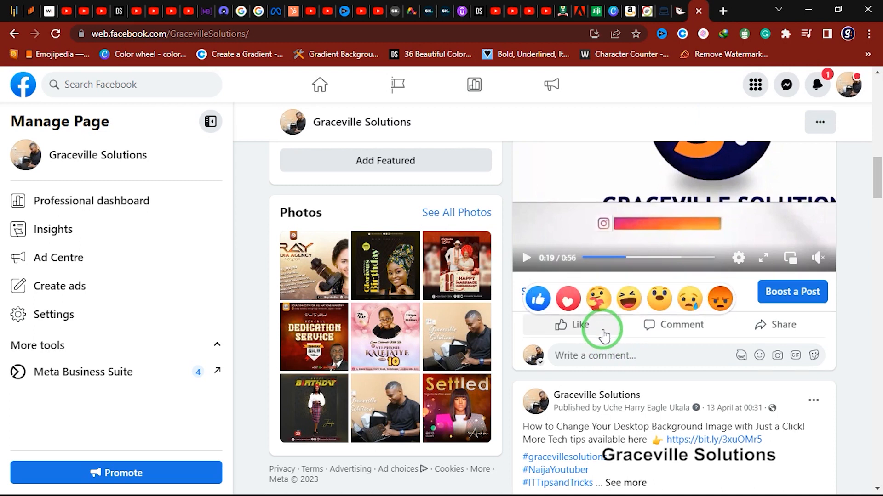
scroll(down, 3)
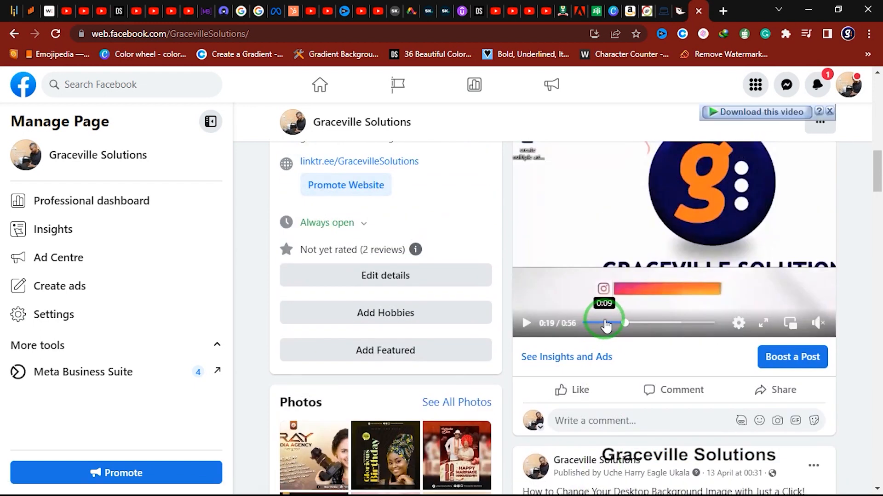
scroll(down, 3)
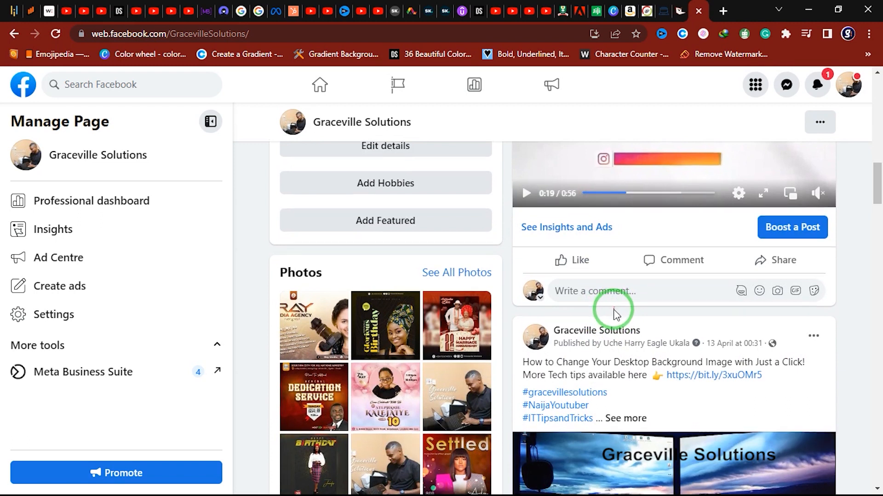
scroll(down, 3)
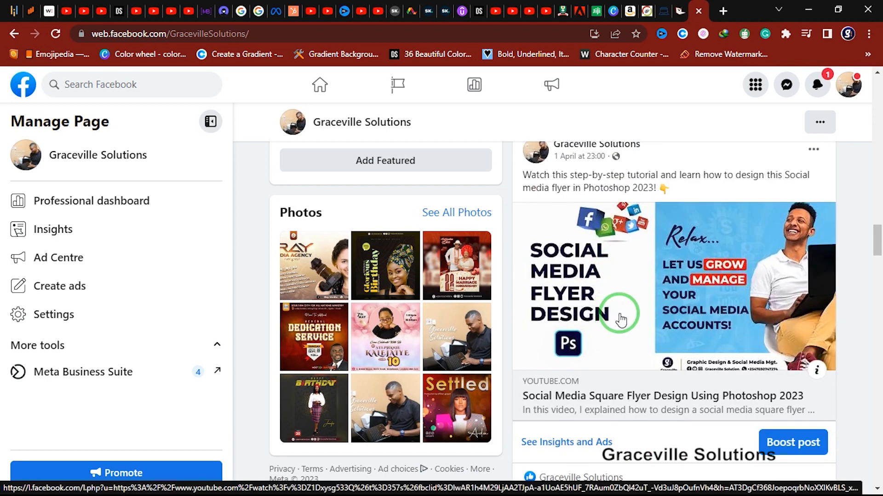
scroll(down, 3)
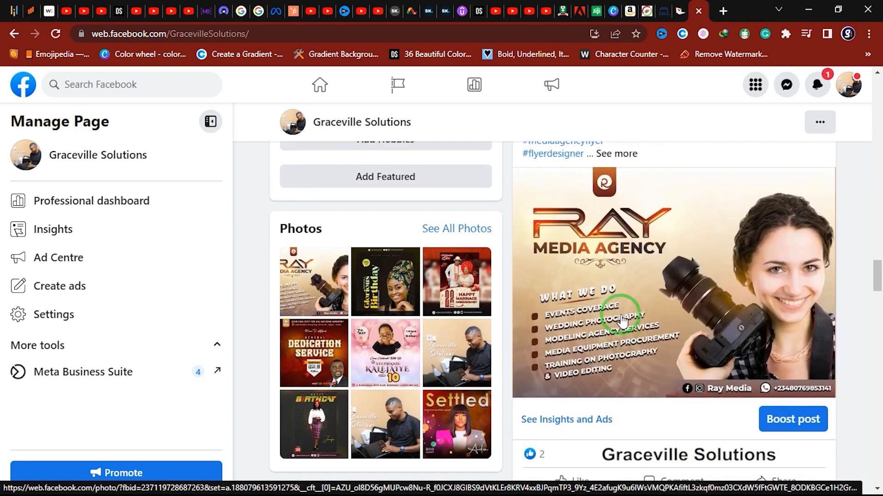
scroll(down, 3)
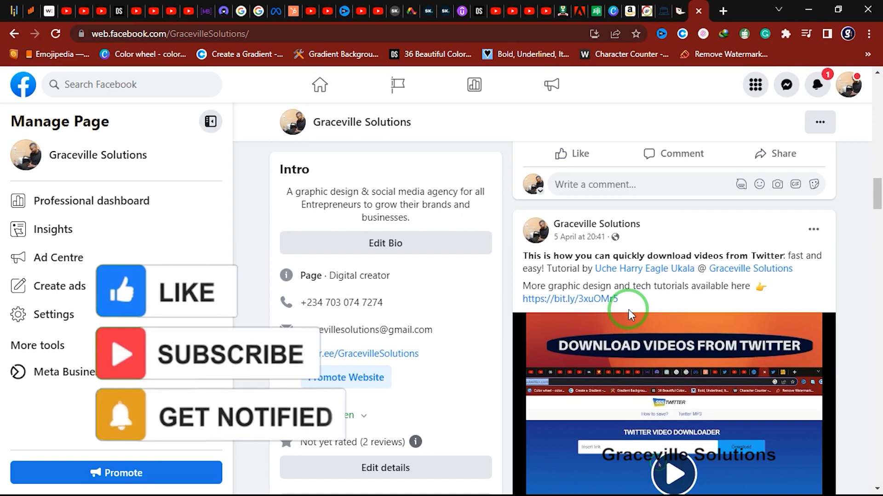
scroll(down, 3)
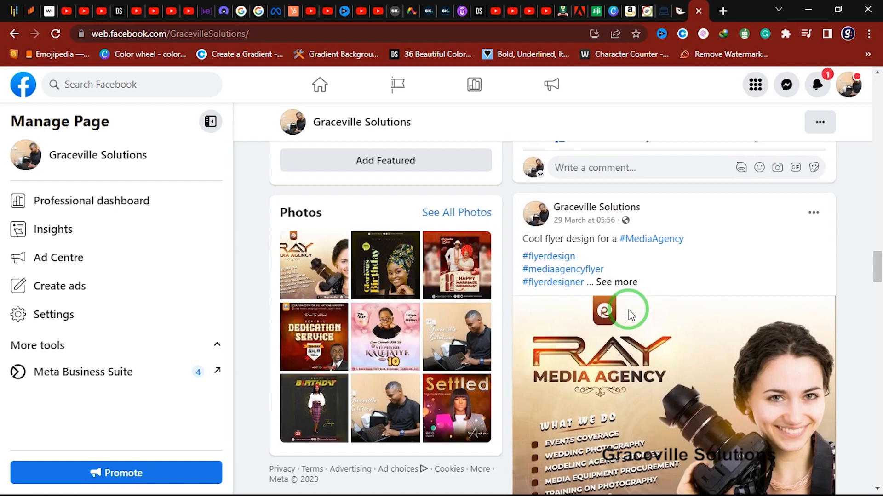
scroll(down, 3)
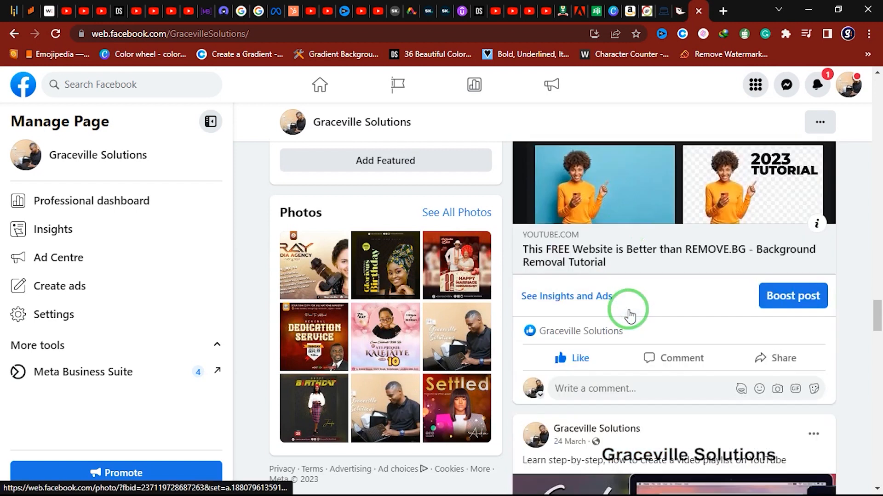